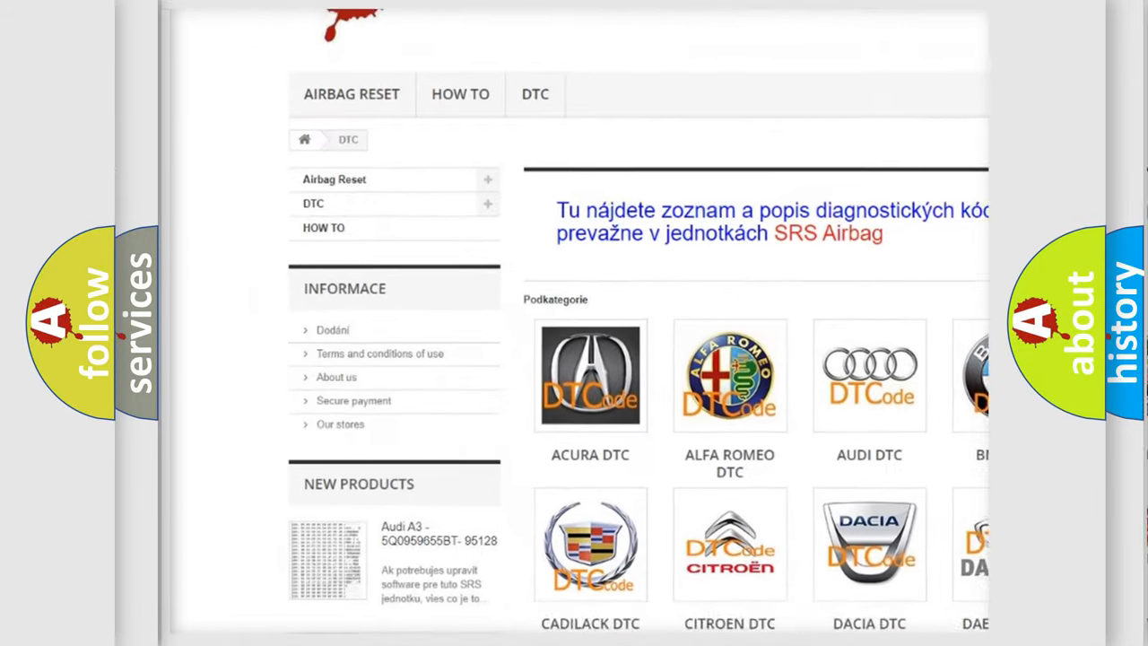
pyautogui.scroll(-3)
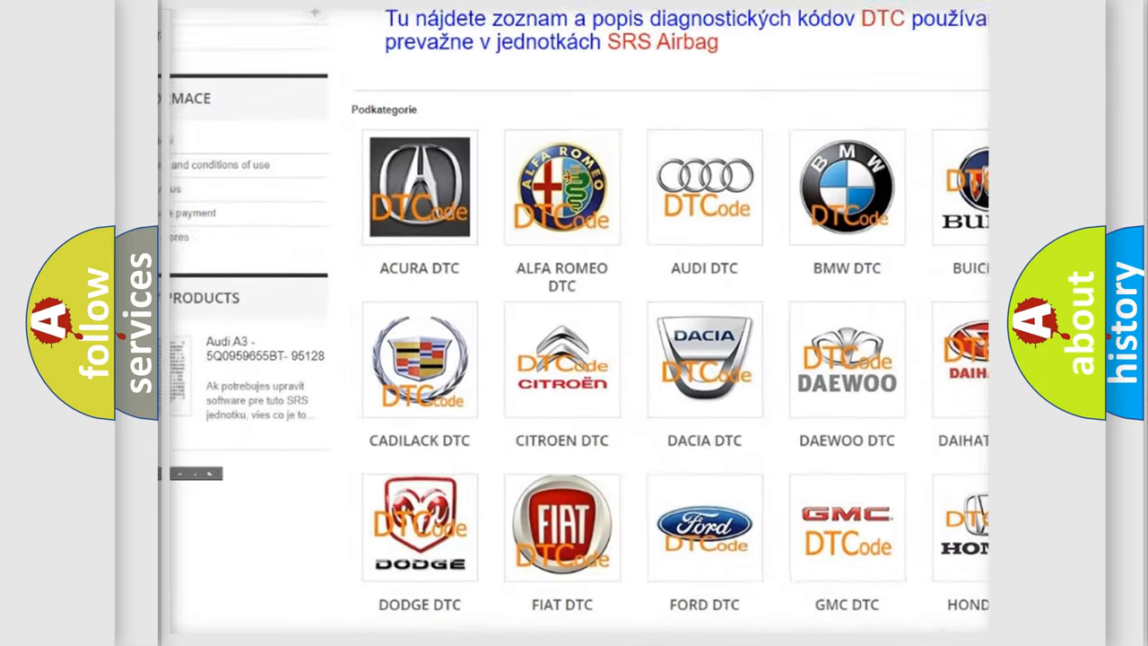
pyautogui.scroll(-3)
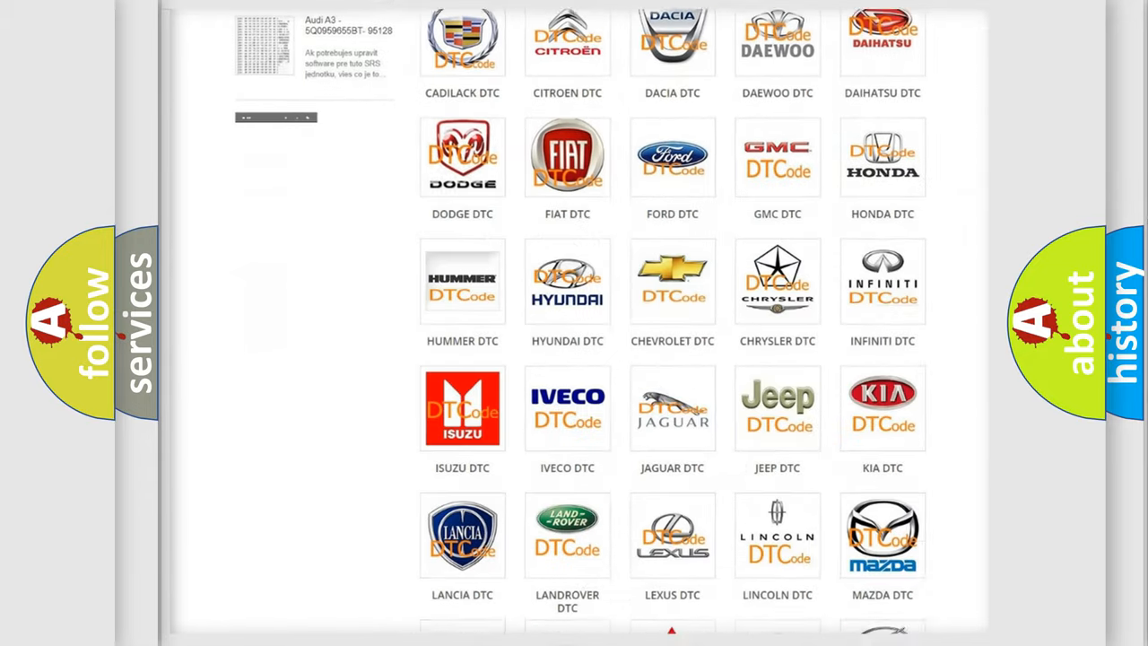
pyautogui.scroll(-3)
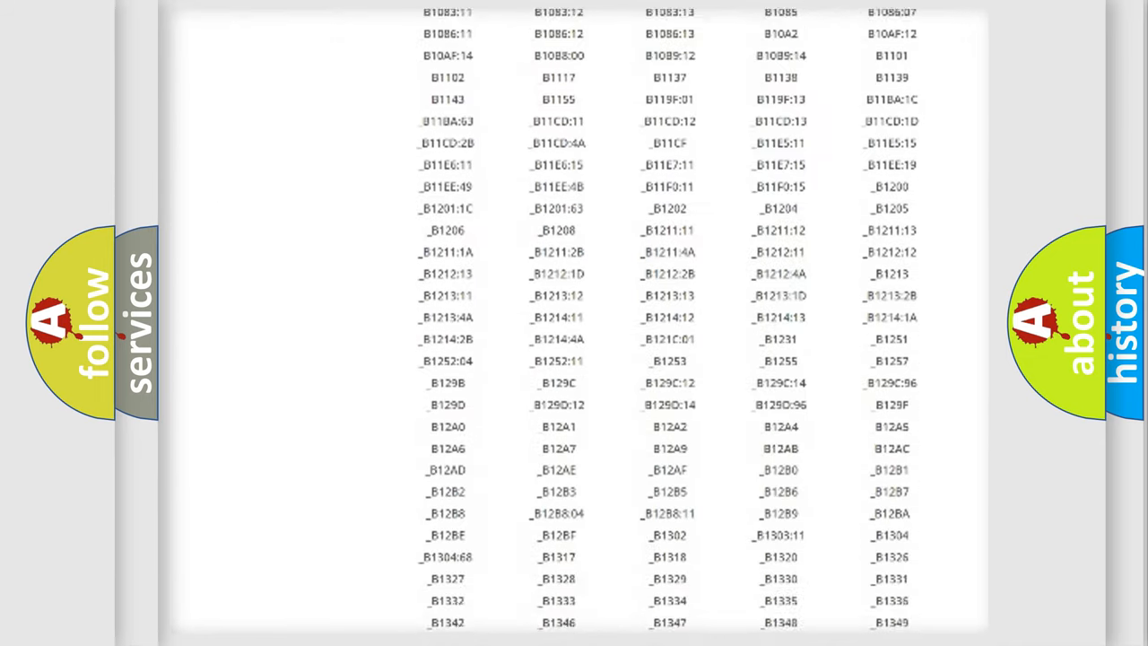
pyautogui.scroll(-3)
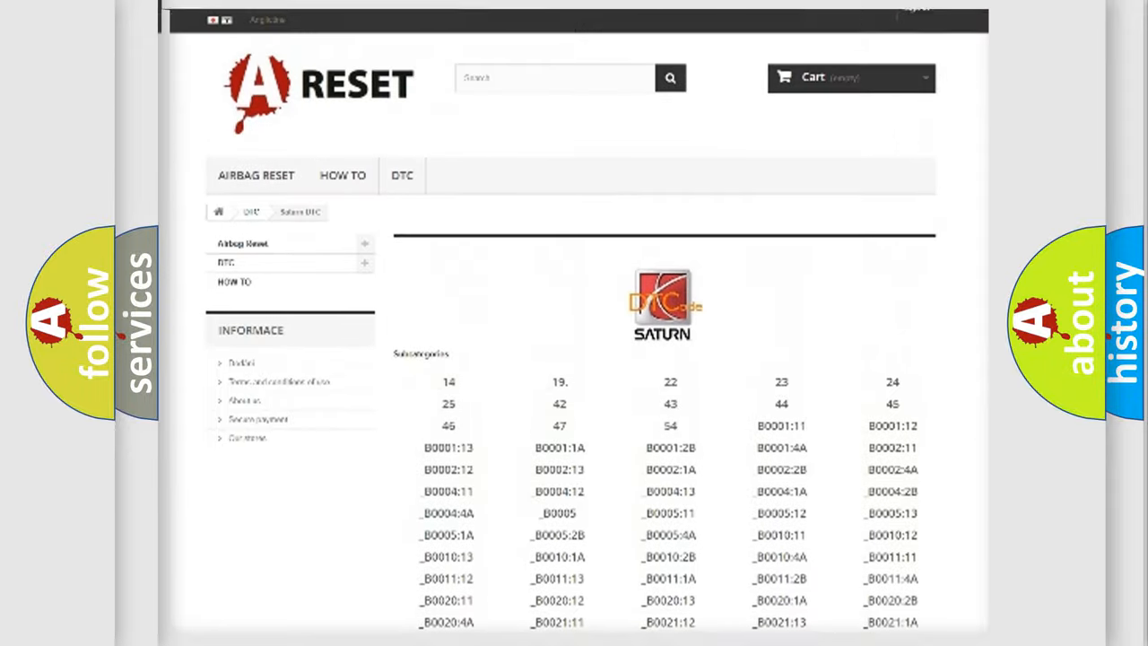
pyautogui.scroll(3)
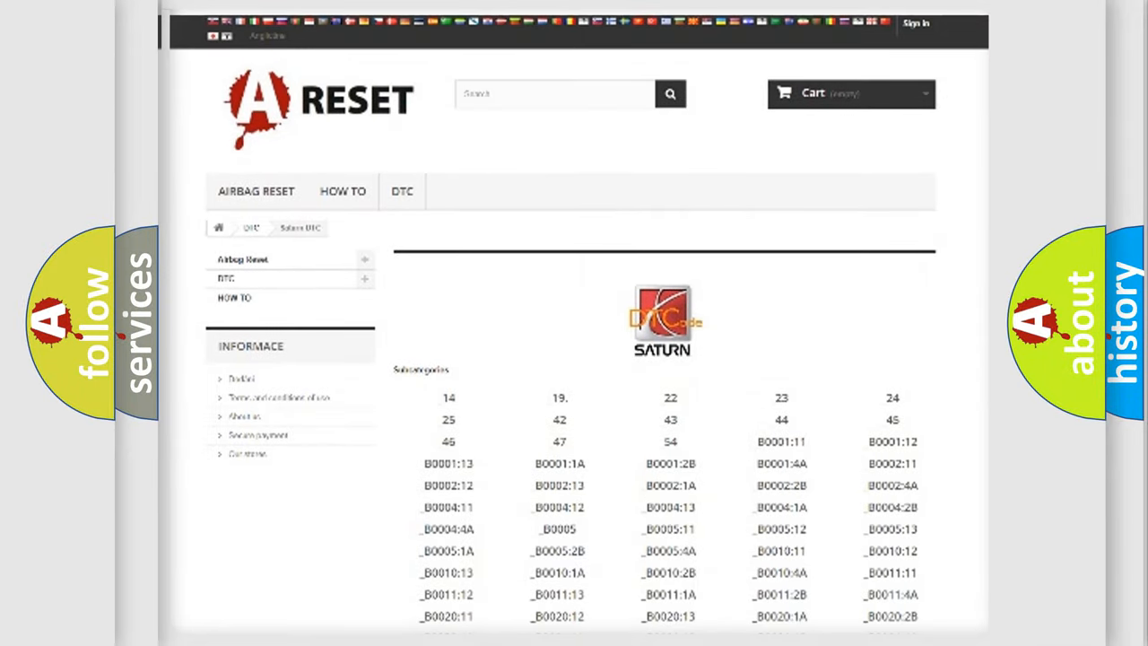